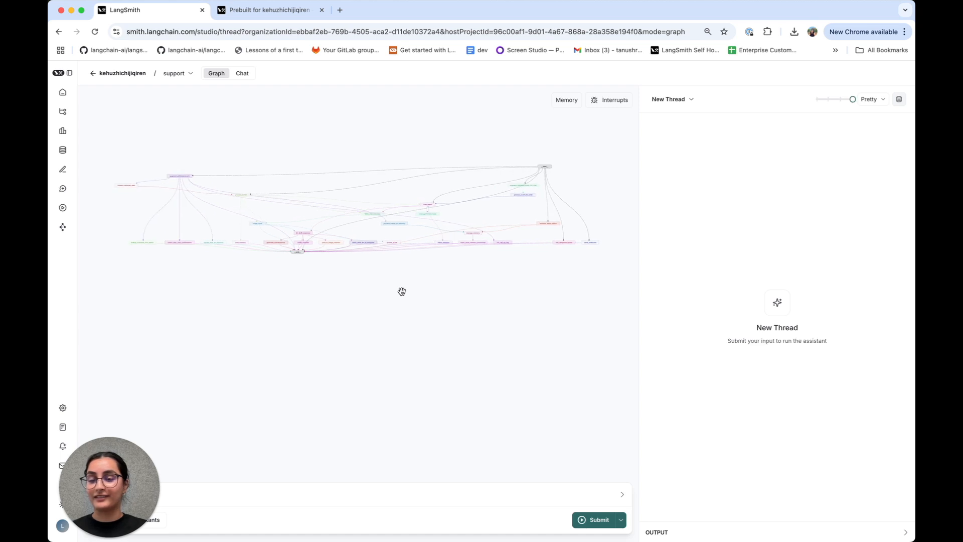
# Show the 'Prebuilt for kehuzhichijiqiren' dashboard with trace count, latency and error-rate charts
pyautogui.click(266, 10)
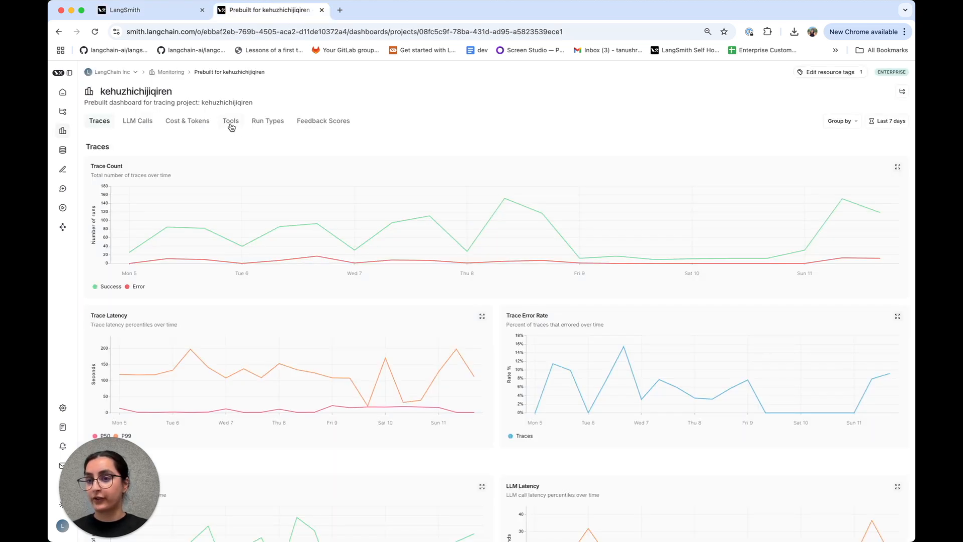
# Show the Tools section charting run count, median latency and error rate per tool
pyautogui.click(231, 120)
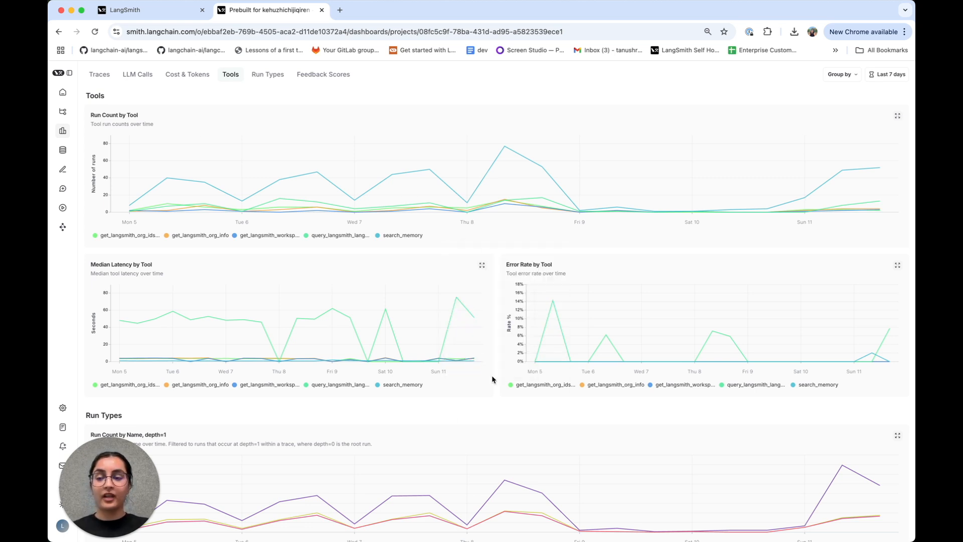
pyautogui.moveTo(415, 177)
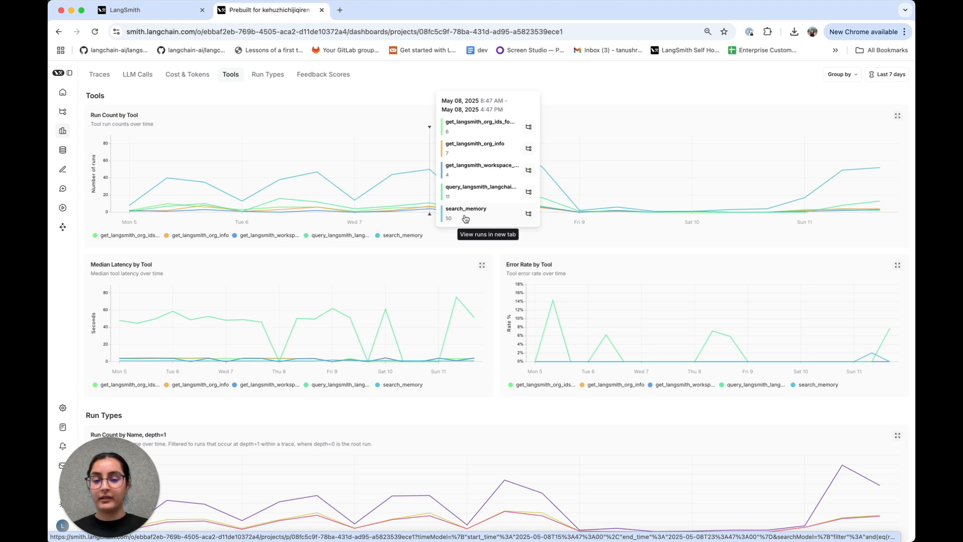
# Scroll the tool charts to inspect the query_langsmith_langchain_docs data points for May 6
pyautogui.scroll(-3)
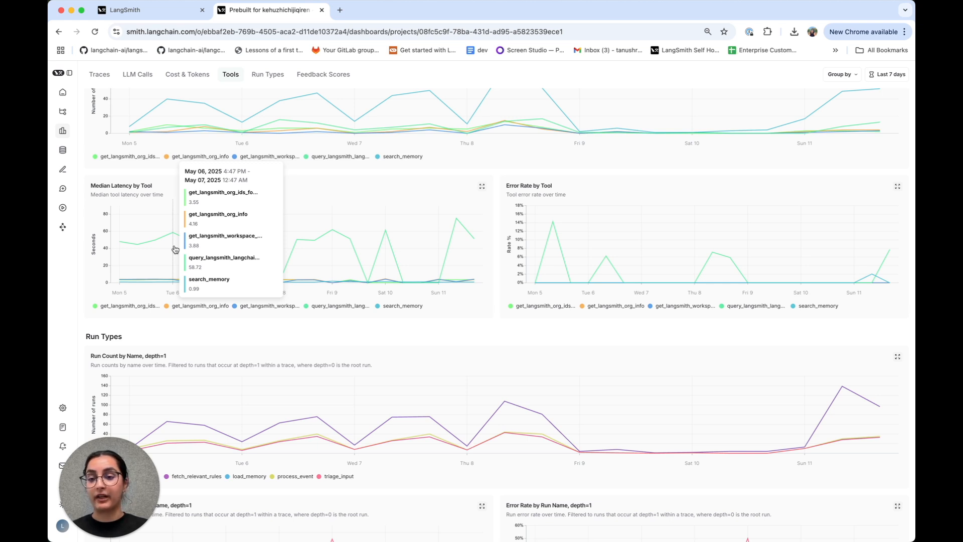
pyautogui.moveTo(515, 212)
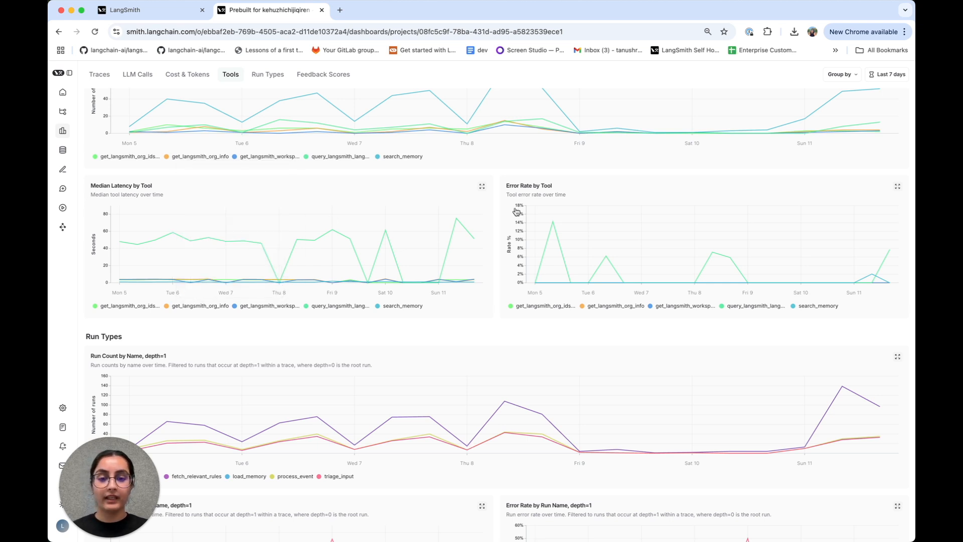
pyautogui.moveTo(509, 274)
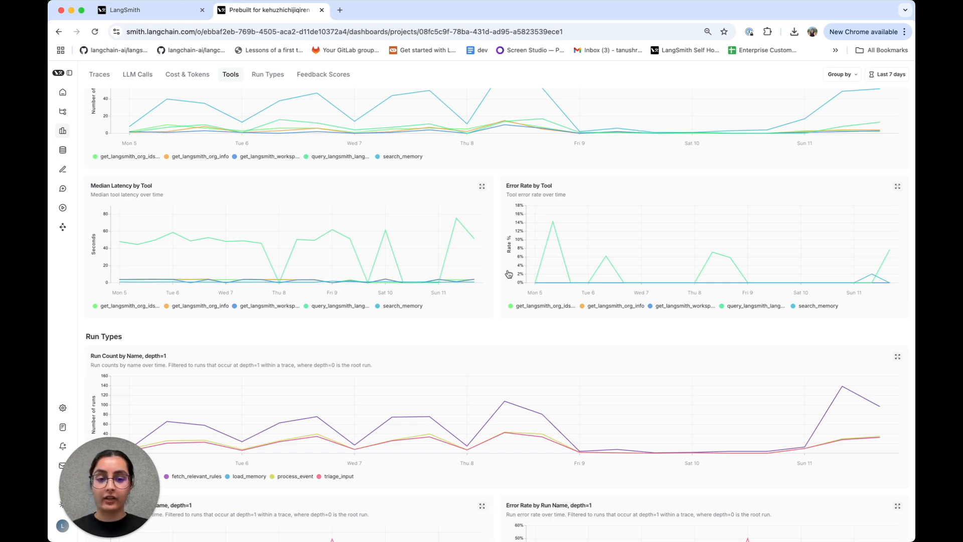
pyautogui.moveTo(552, 265)
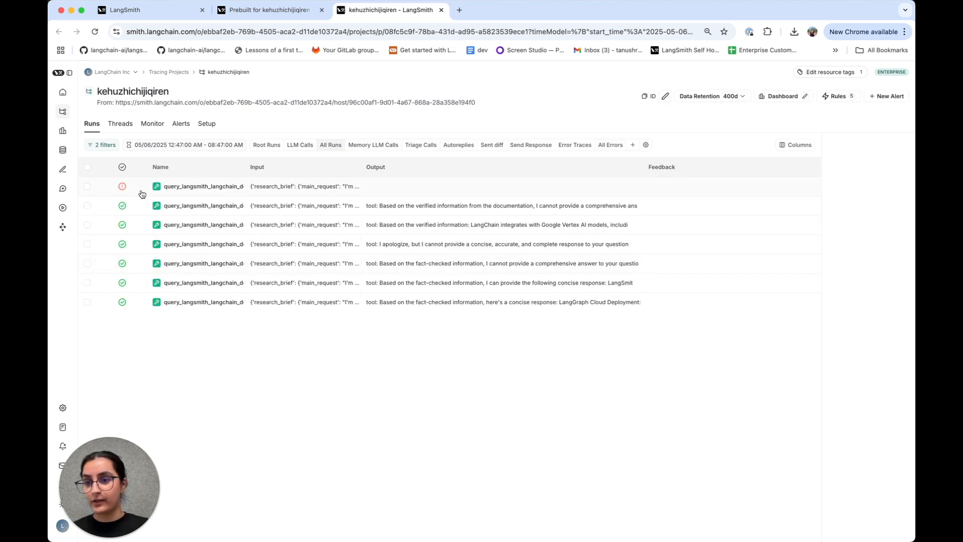
# Return to the prebuilt dashboard tab showing the tool charts
pyautogui.click(203, 186)
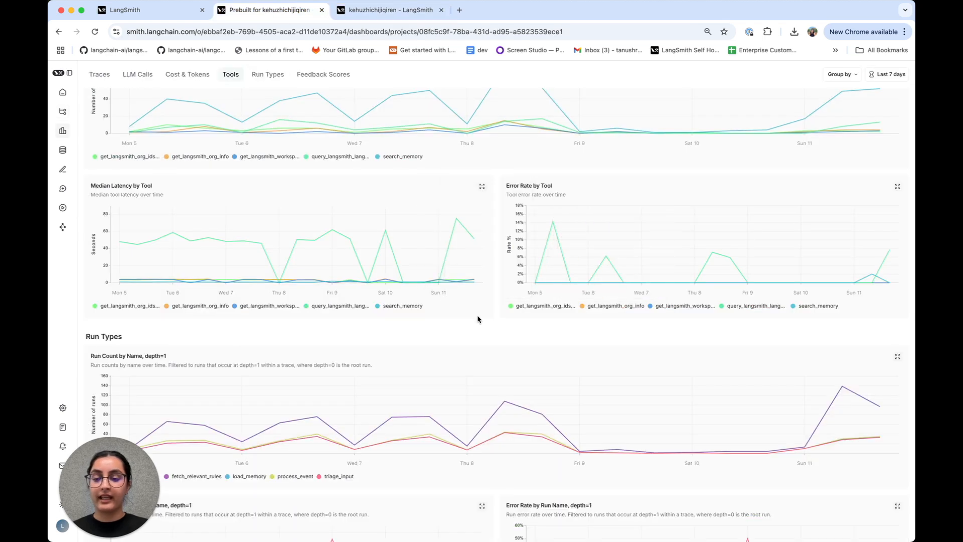
# Show the Run Types section charting run count, median latency and error rate by run name
pyautogui.click(267, 73)
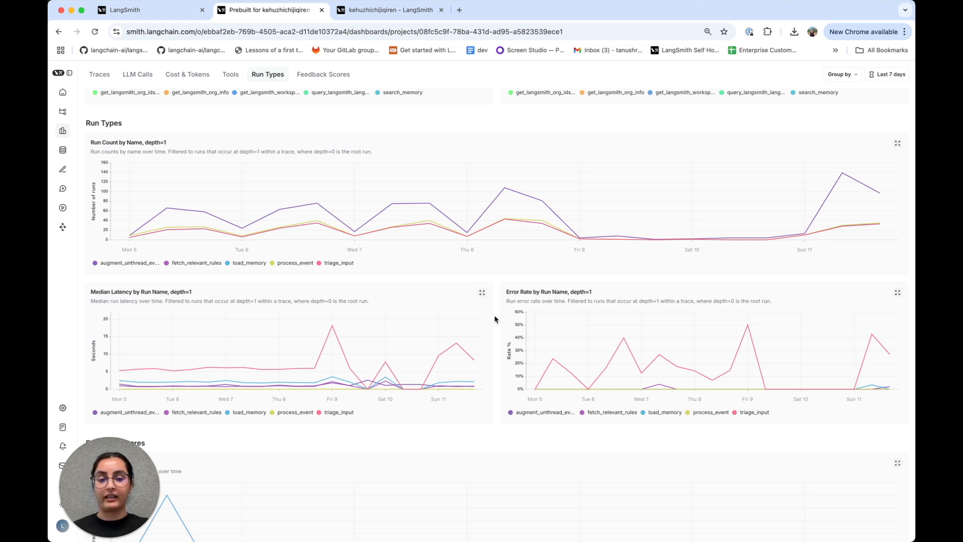
pyautogui.moveTo(176, 146)
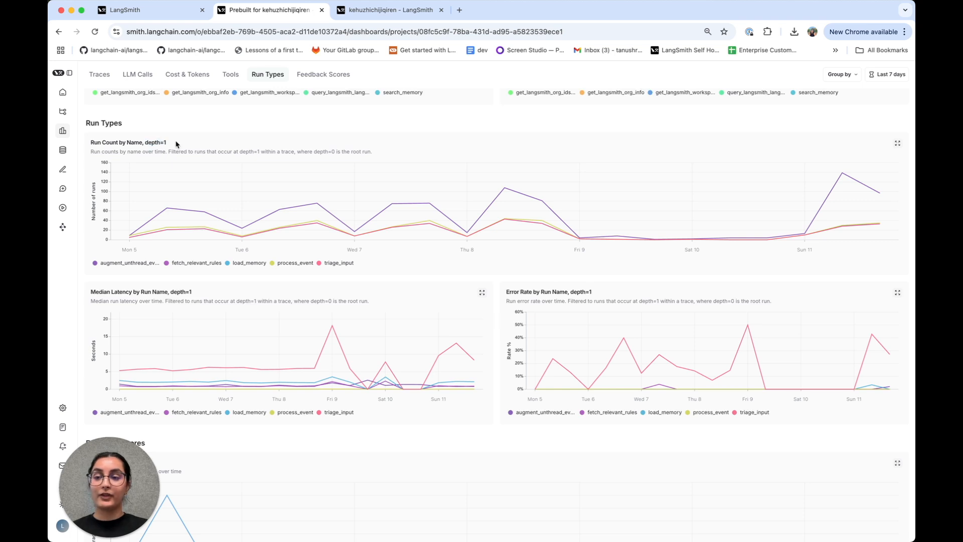
pyautogui.doubleClick(154, 143)
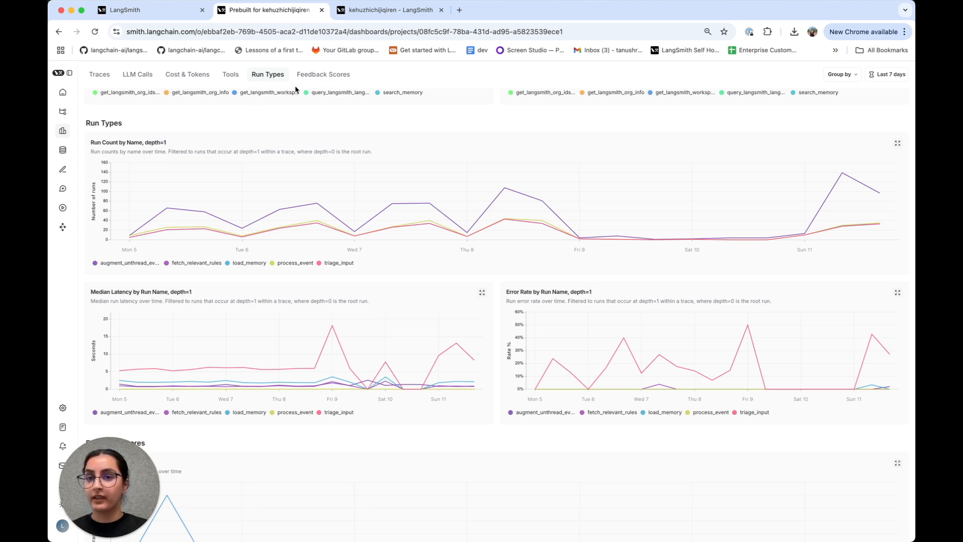
# In the errored docs-query trace, collapse the tree and inspect augment_unthread_event's raw input and output, then return to the dashboard
pyautogui.click(391, 10)
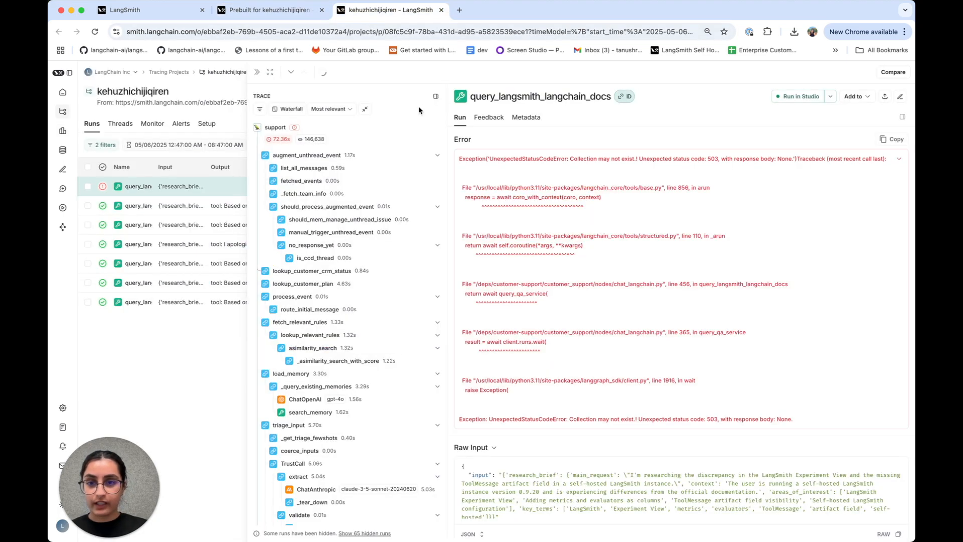
pyautogui.click(365, 109)
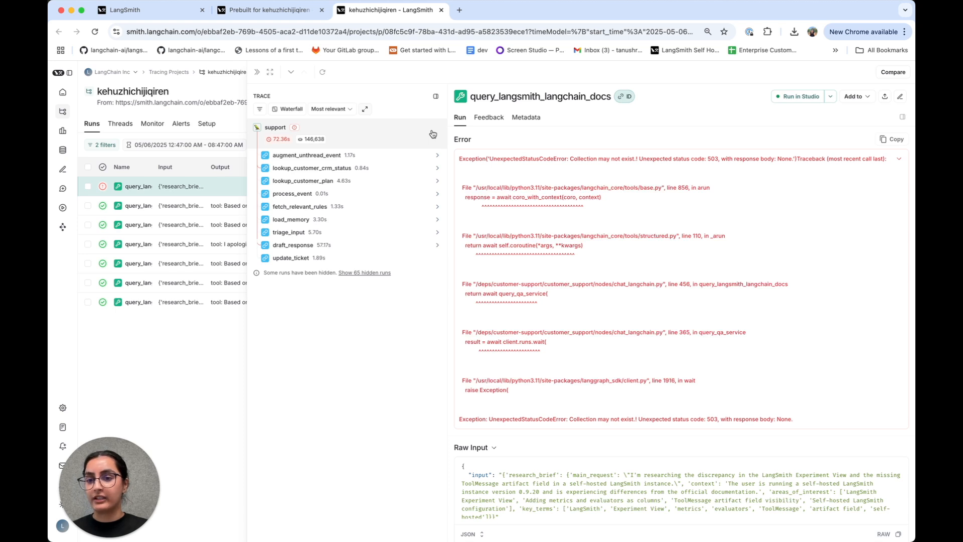
pyautogui.click(307, 154)
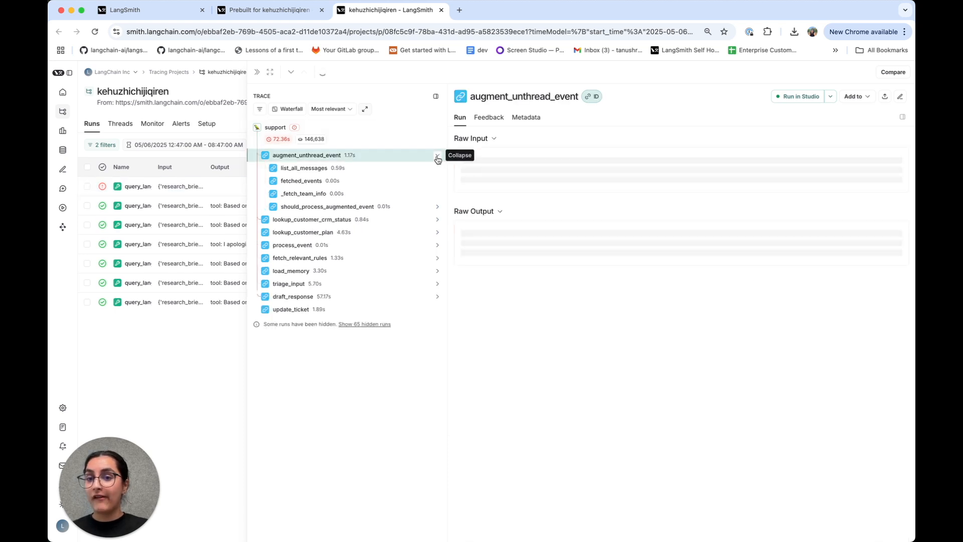
pyautogui.click(436, 159)
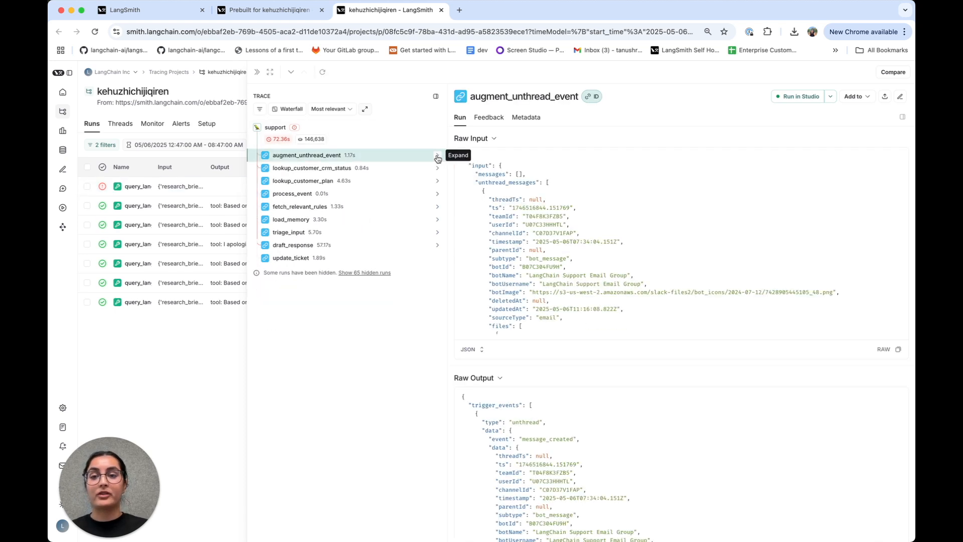
pyautogui.click(265, 10)
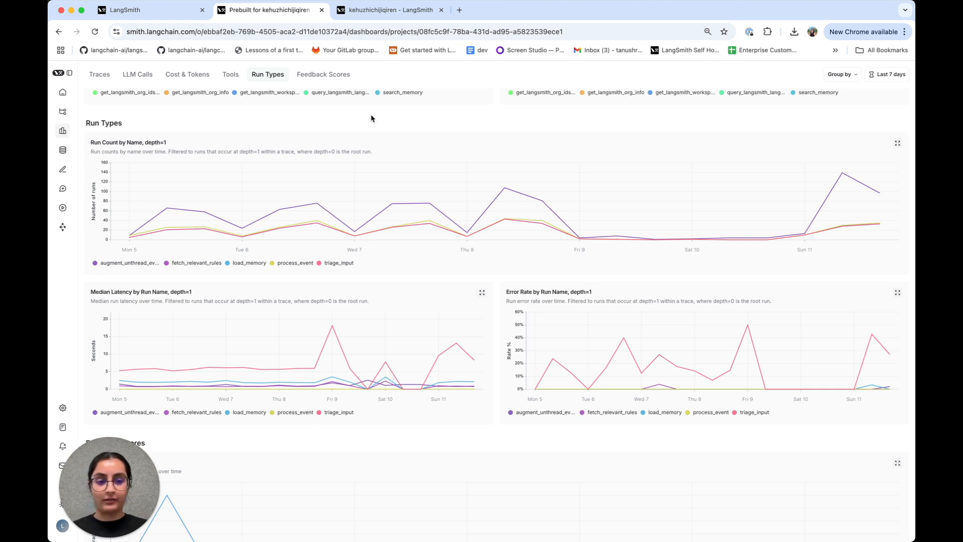
pyautogui.moveTo(503, 190)
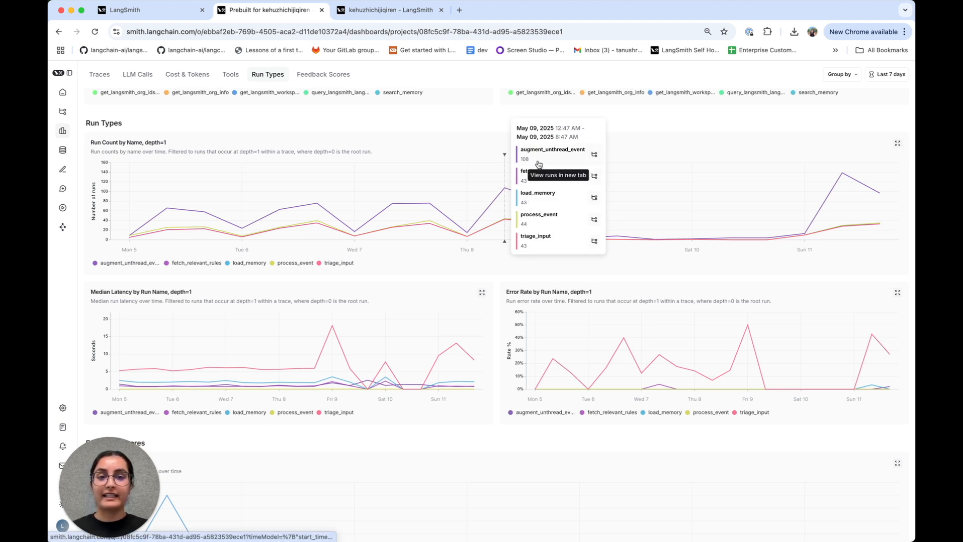
pyautogui.moveTo(576, 160)
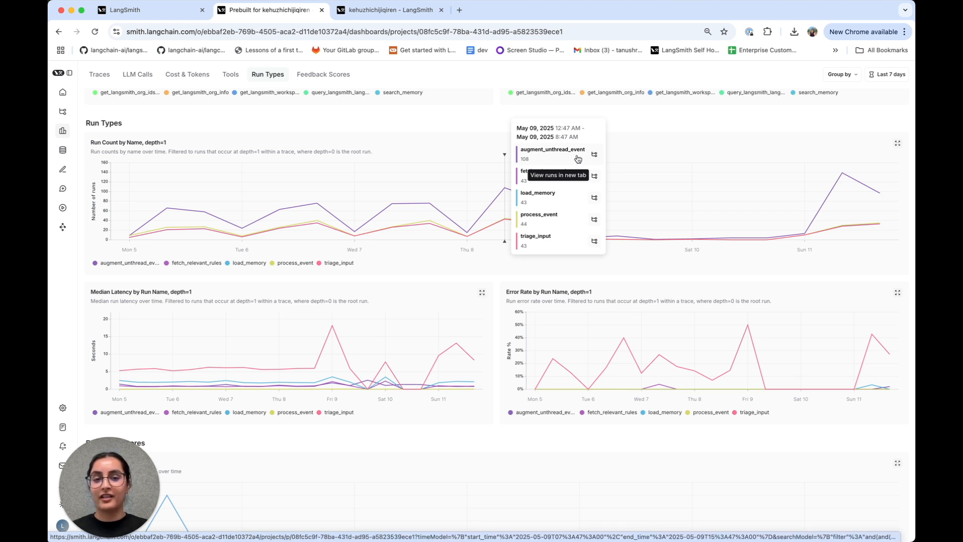
pyautogui.moveTo(617, 150)
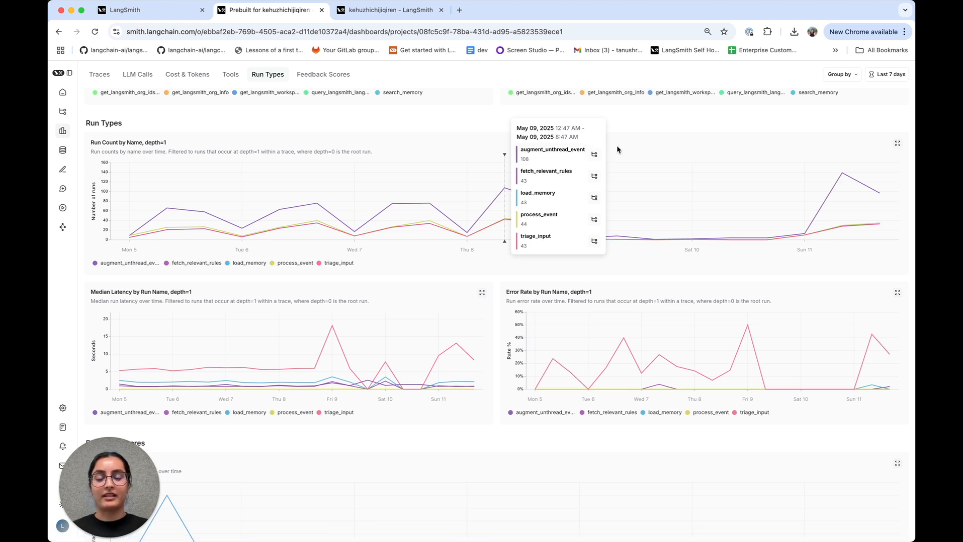
pyautogui.moveTo(622, 149)
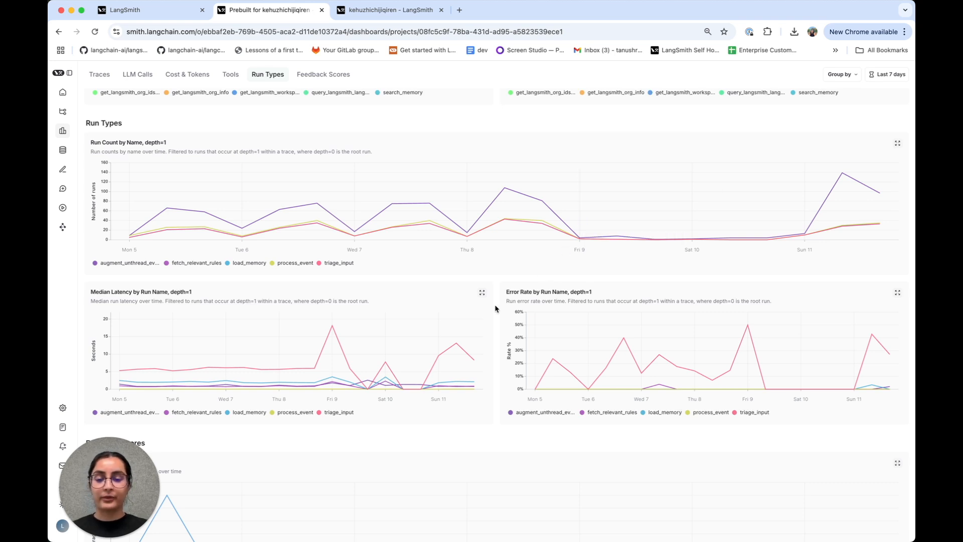
# Bring the Feedback Scores section with the average correctness chart into view
pyautogui.scroll(-3)
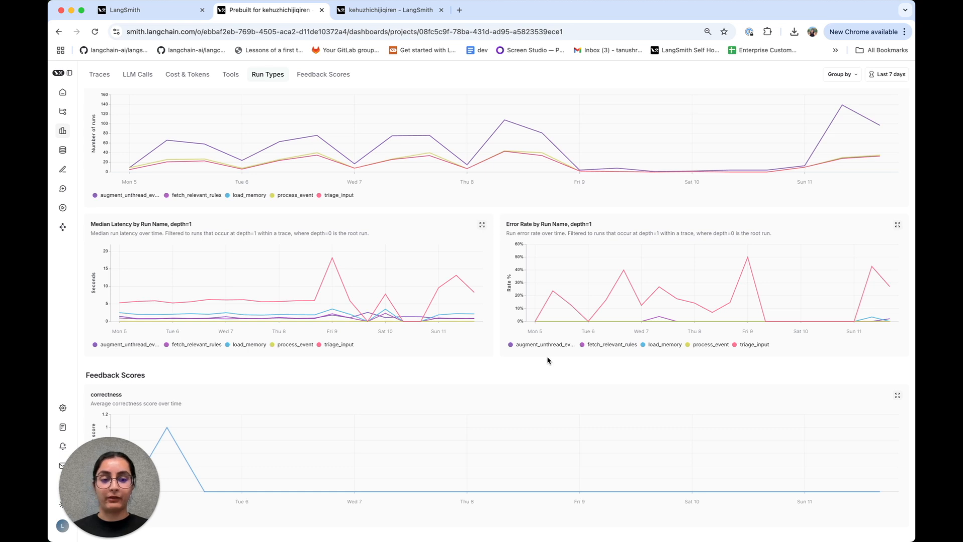
pyautogui.moveTo(498, 349)
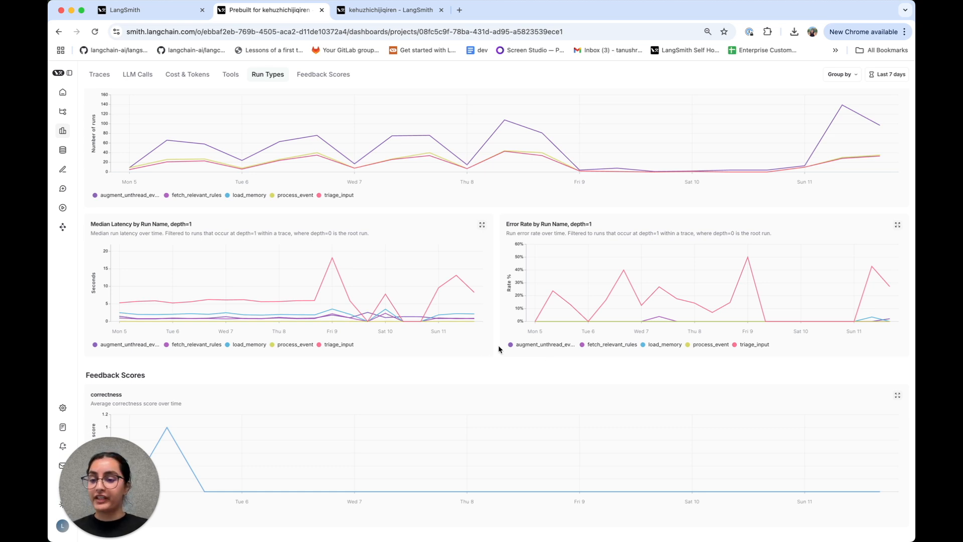